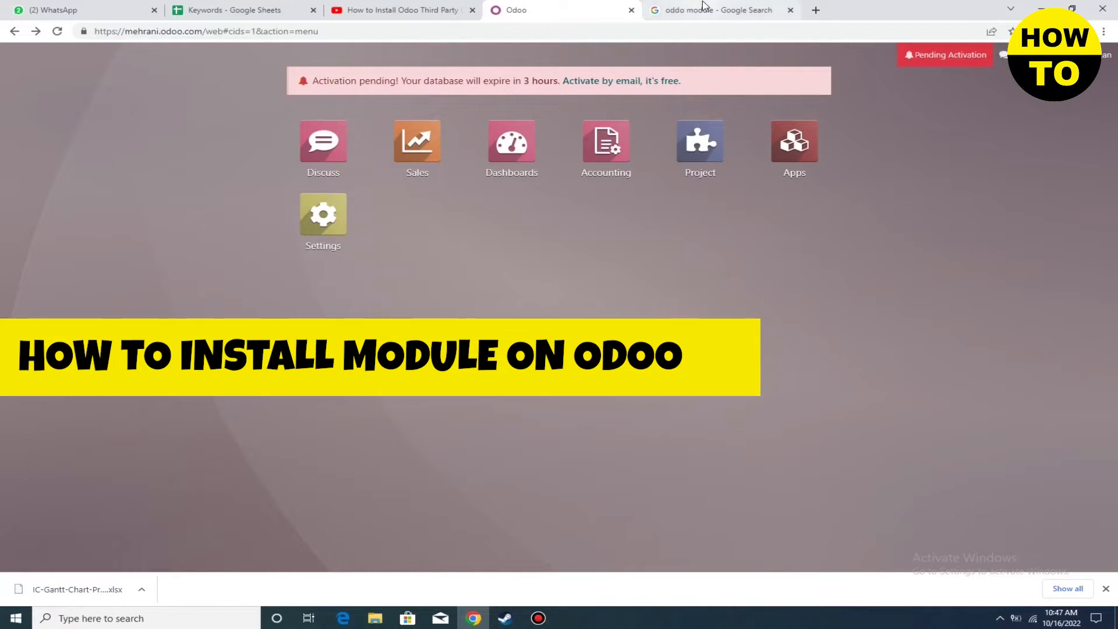
Switch to the 'odoo module' Google results and open the Odoo Apps Store listing.
left_click(717, 10)
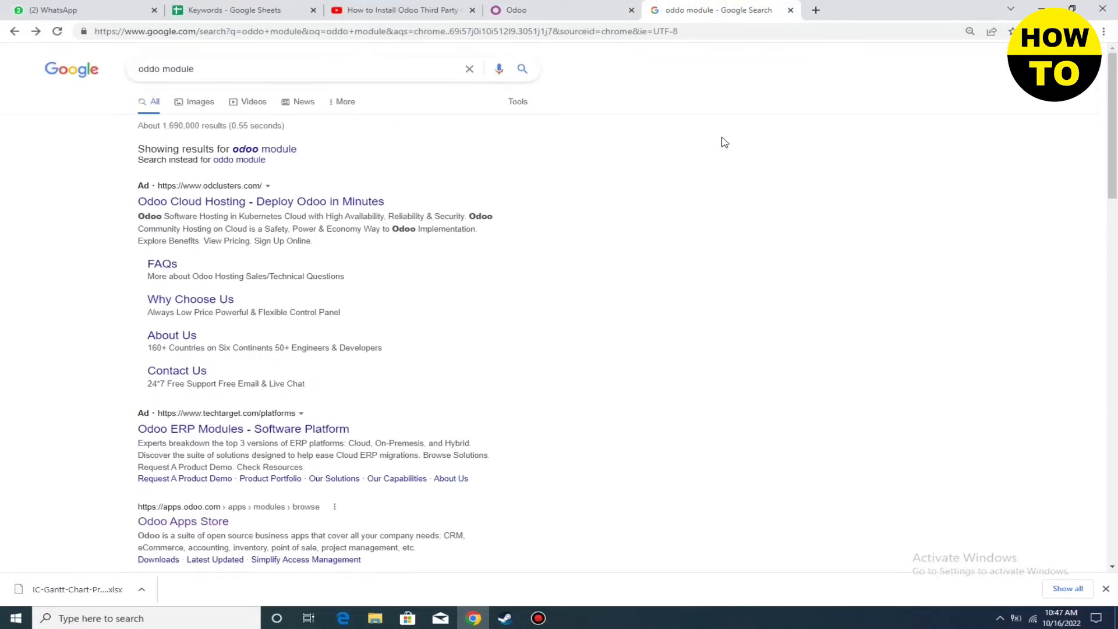
scroll("down", 3)
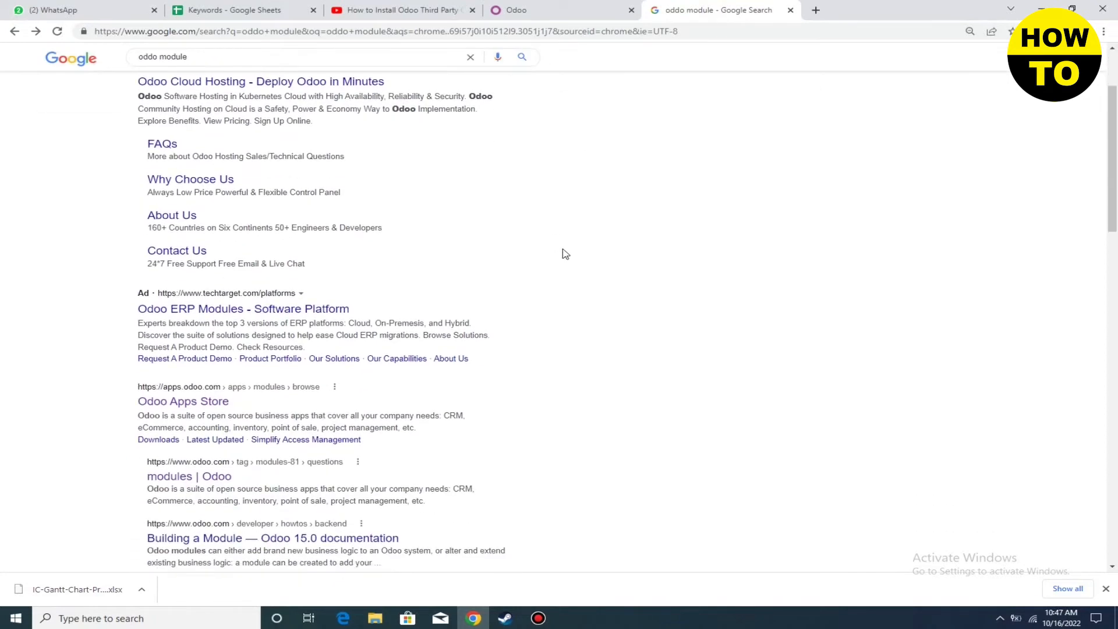
left_click(182, 400)
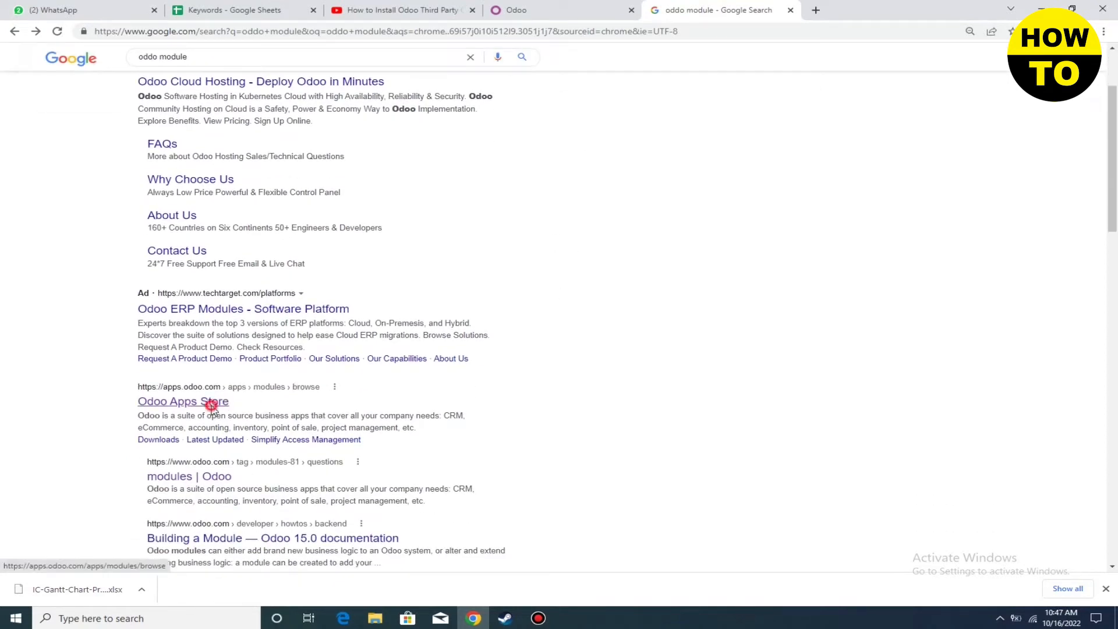
Browse the Odoo Apps catalogue and apply the Free filter, showing 16,197 apps.
left_click(182, 400)
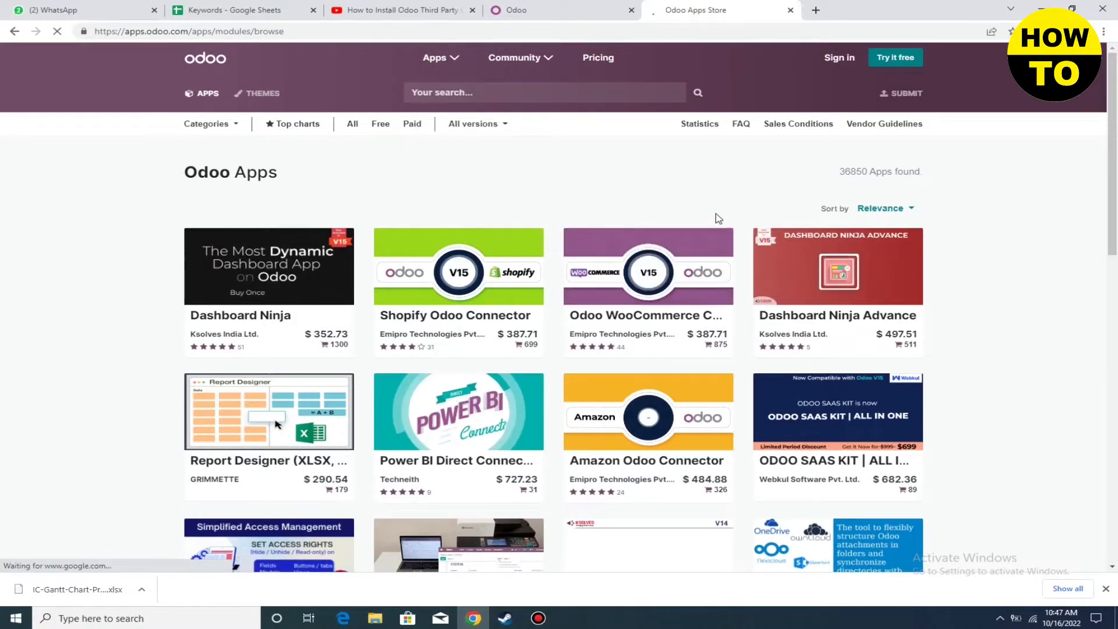
scroll("down", 3)
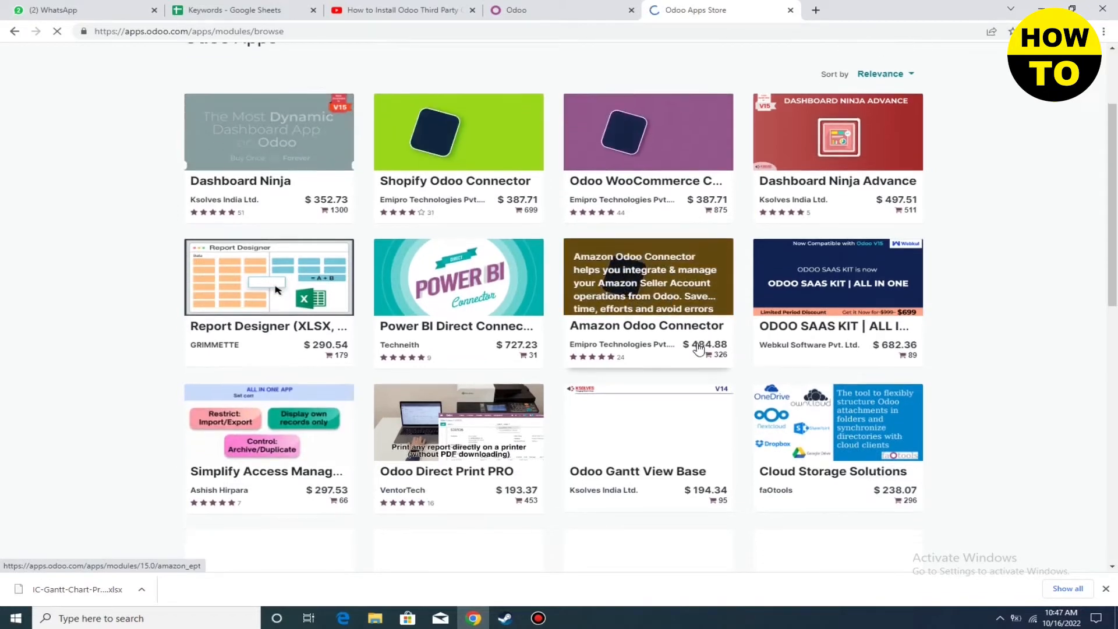
scroll("up", 3)
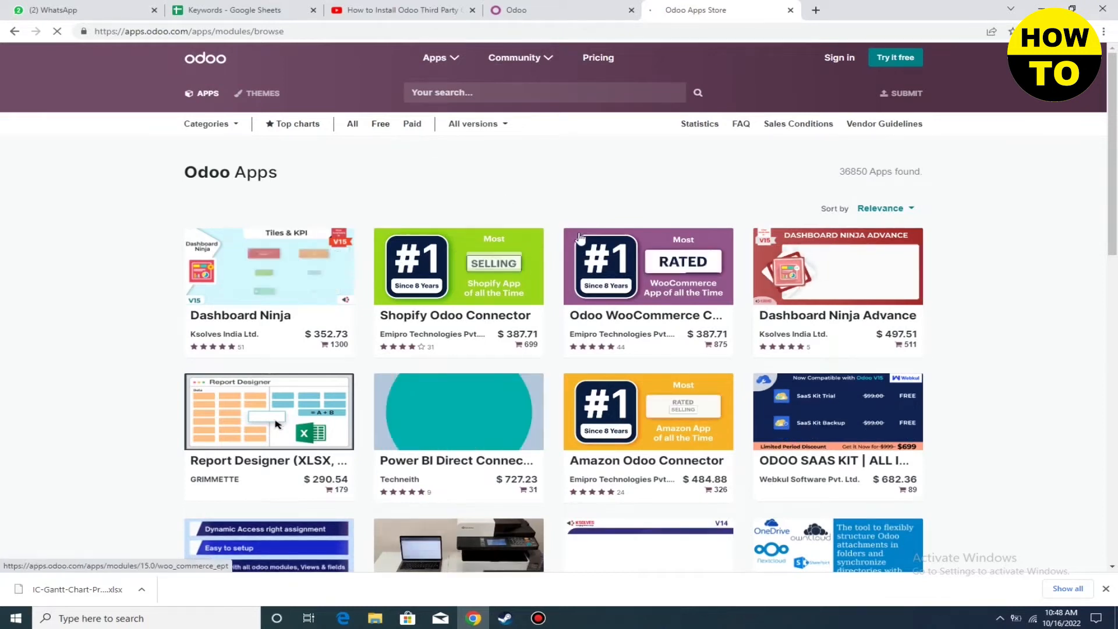
left_click(381, 123)
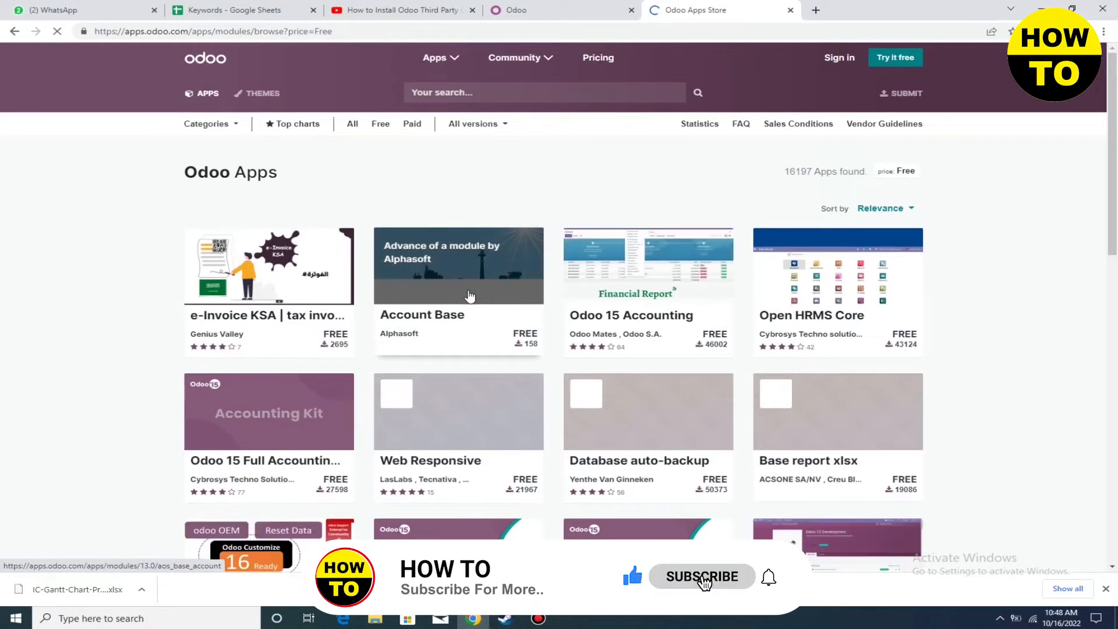
Download the Alphasoft Account Base module zip for v13.0 and bring up its download options.
left_click(458, 286)
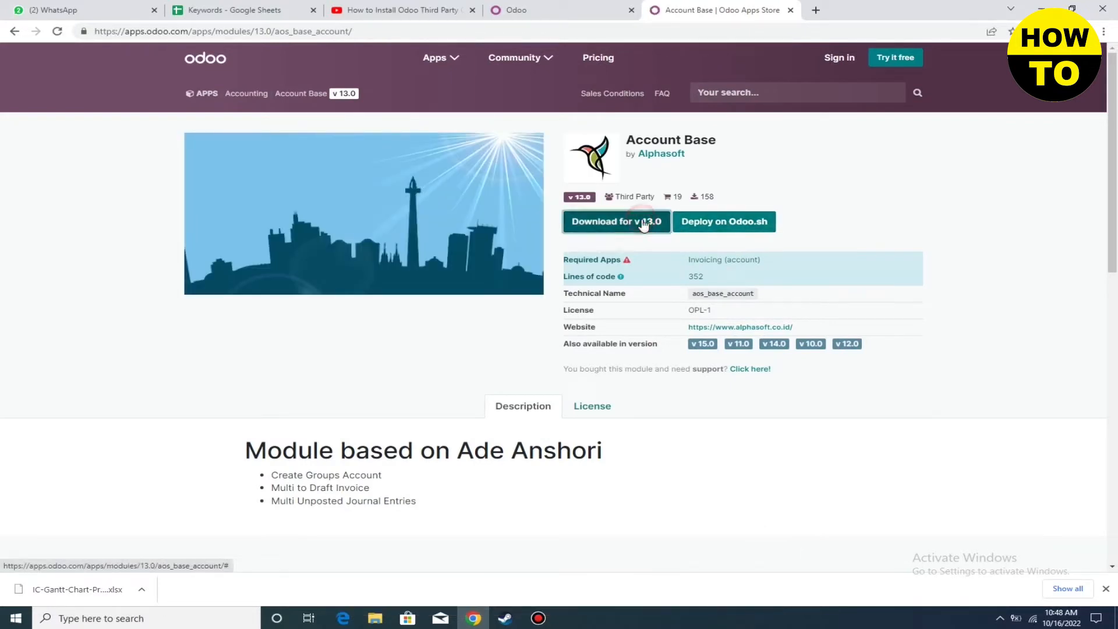
left_click(615, 221)
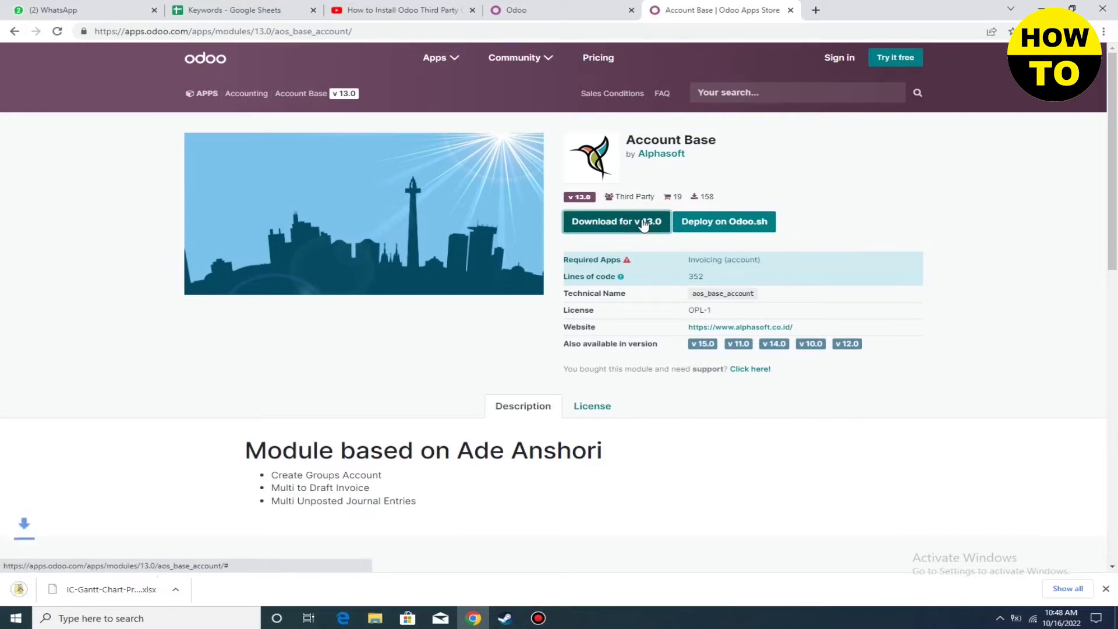
left_click(616, 221)
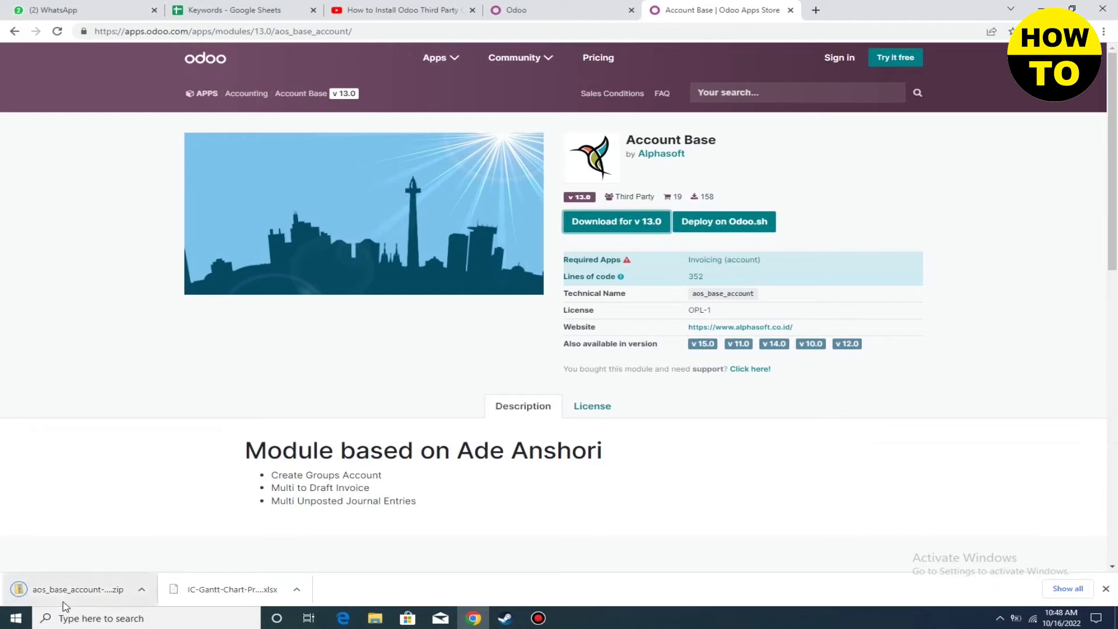
left_click(141, 589)
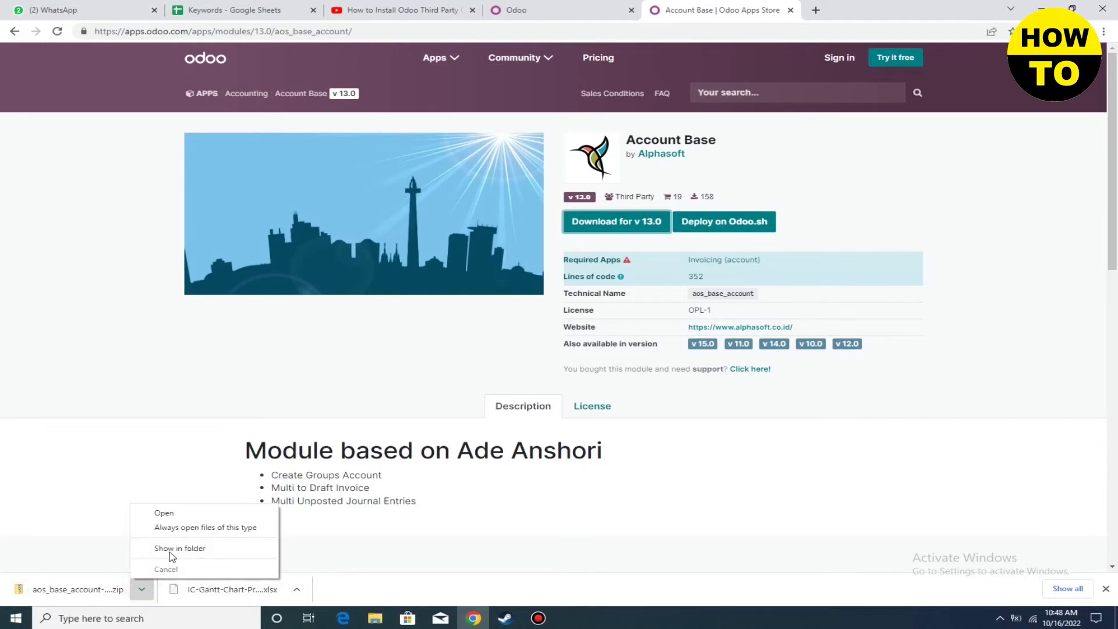
Extract the aos_base_account zip into an aos_base_account folder in Downloads.
left_click(378, 349)
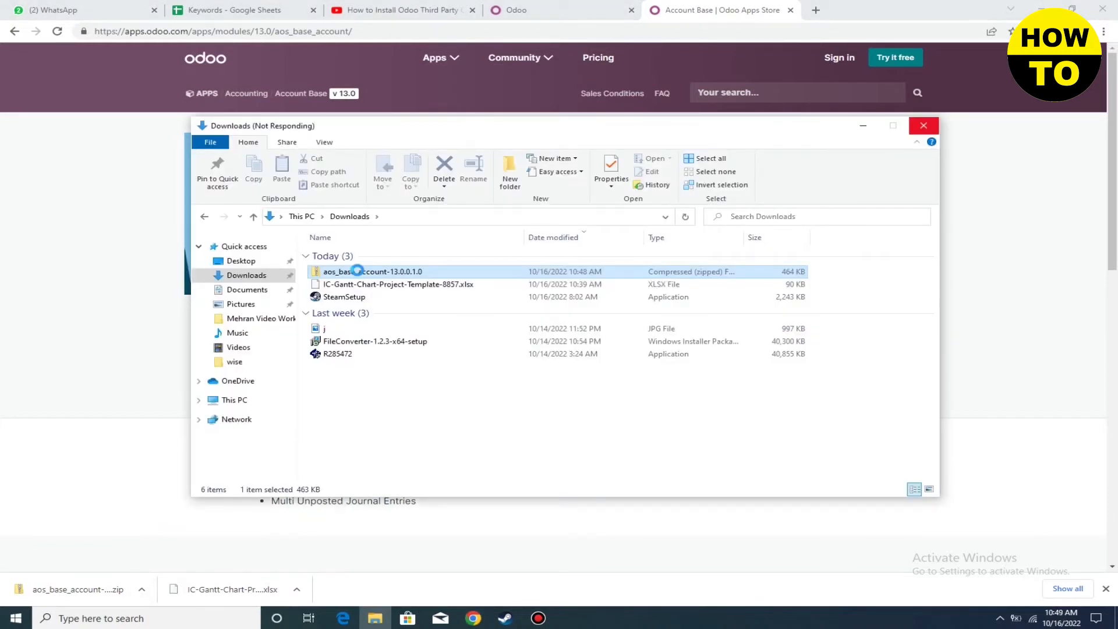
right_click(357, 271)
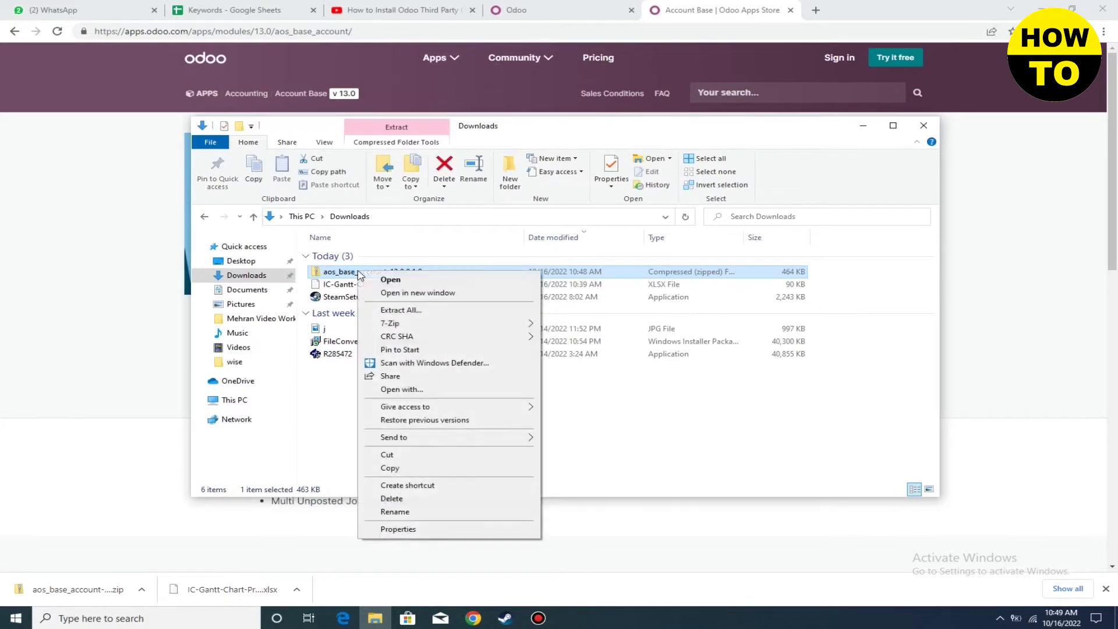
mouse_move(390, 323)
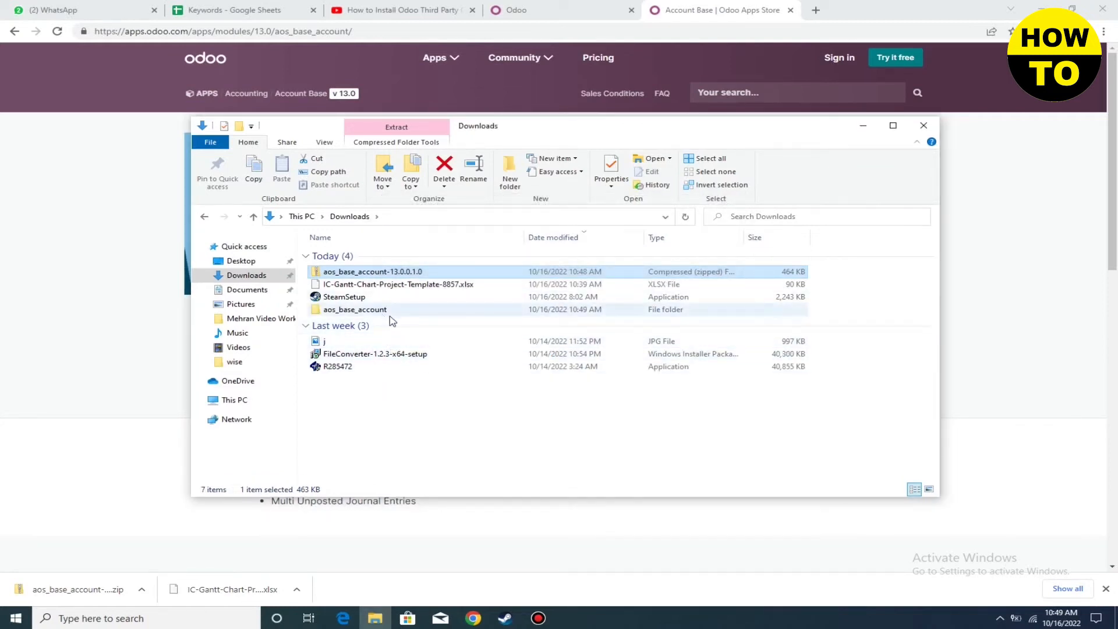
left_click(397, 283)
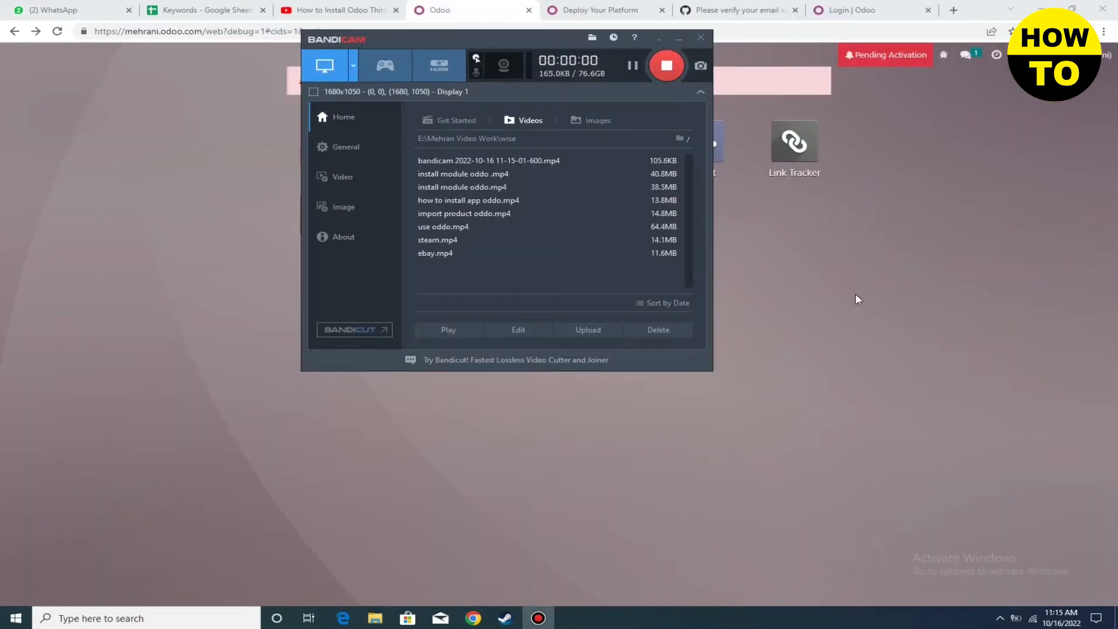
Activate Odoo developer mode with assets from the Settings Developer Tools section.
left_click(699, 37)
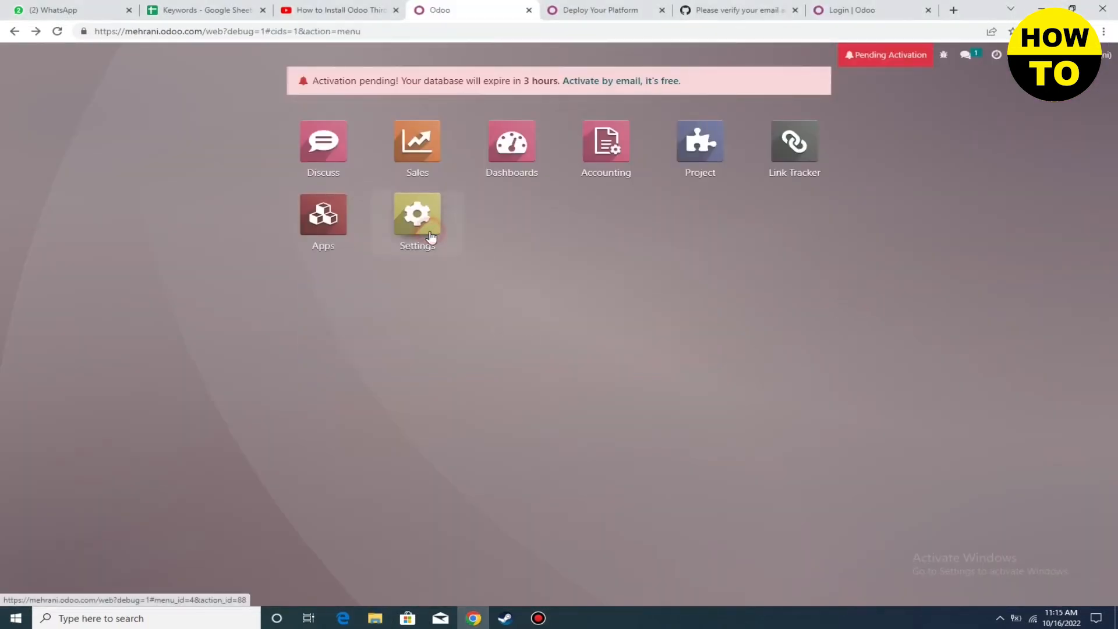
left_click(417, 213)
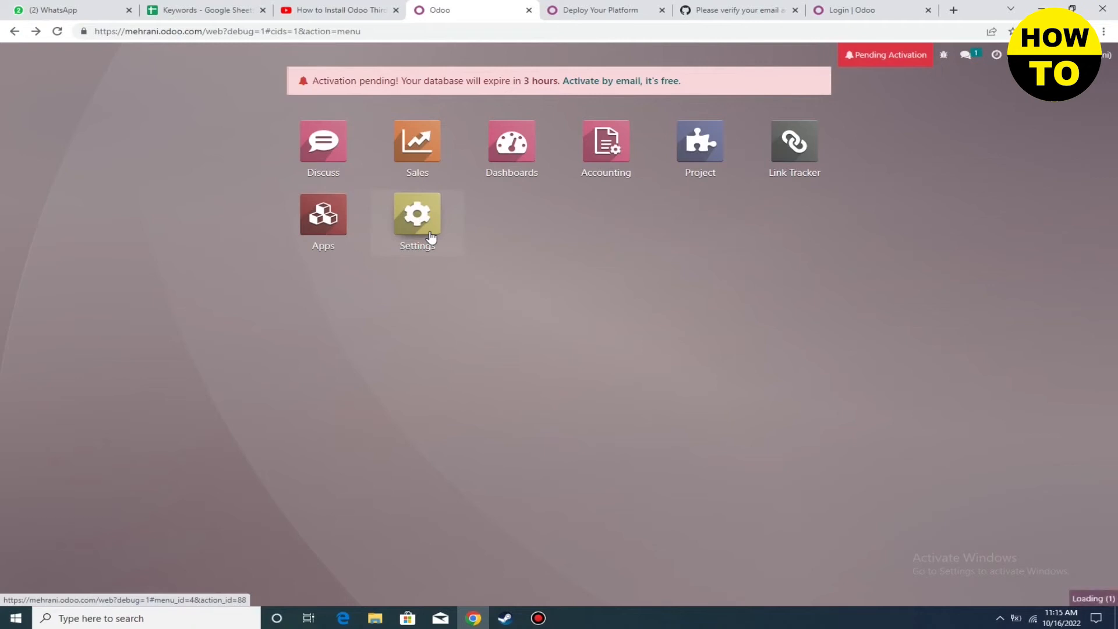
left_click(416, 214)
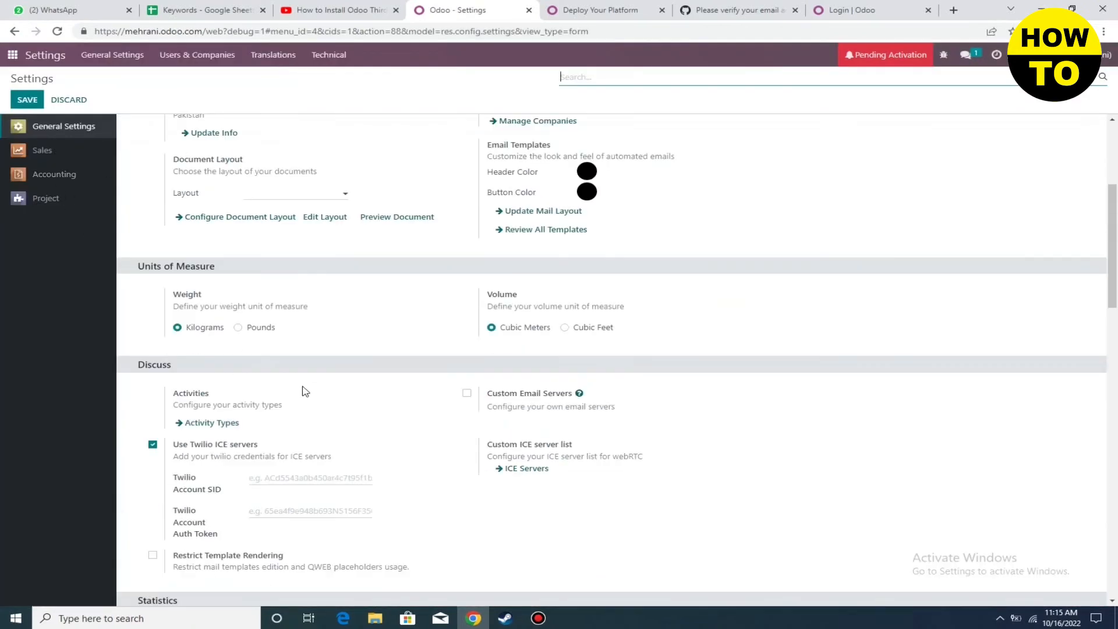
scroll("down", 3)
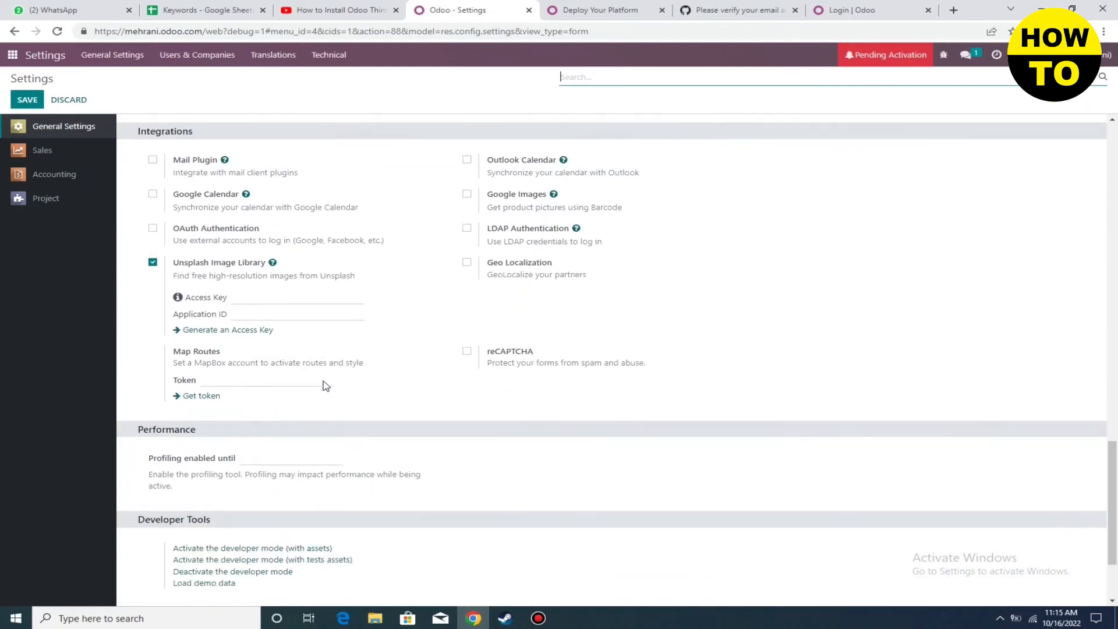
scroll("down", 3)
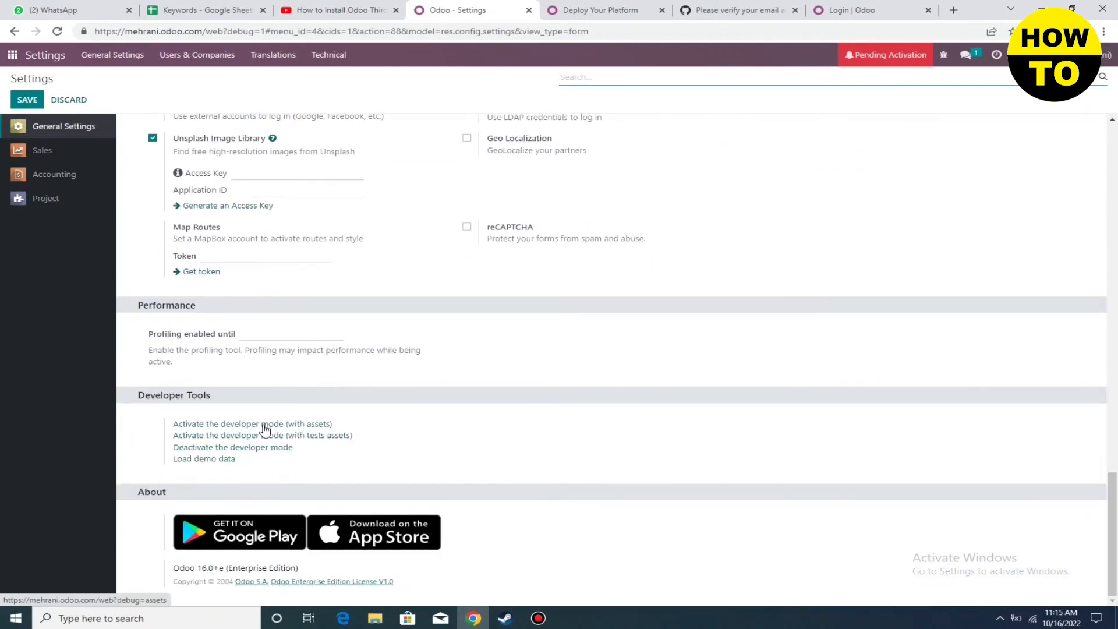
left_click(252, 424)
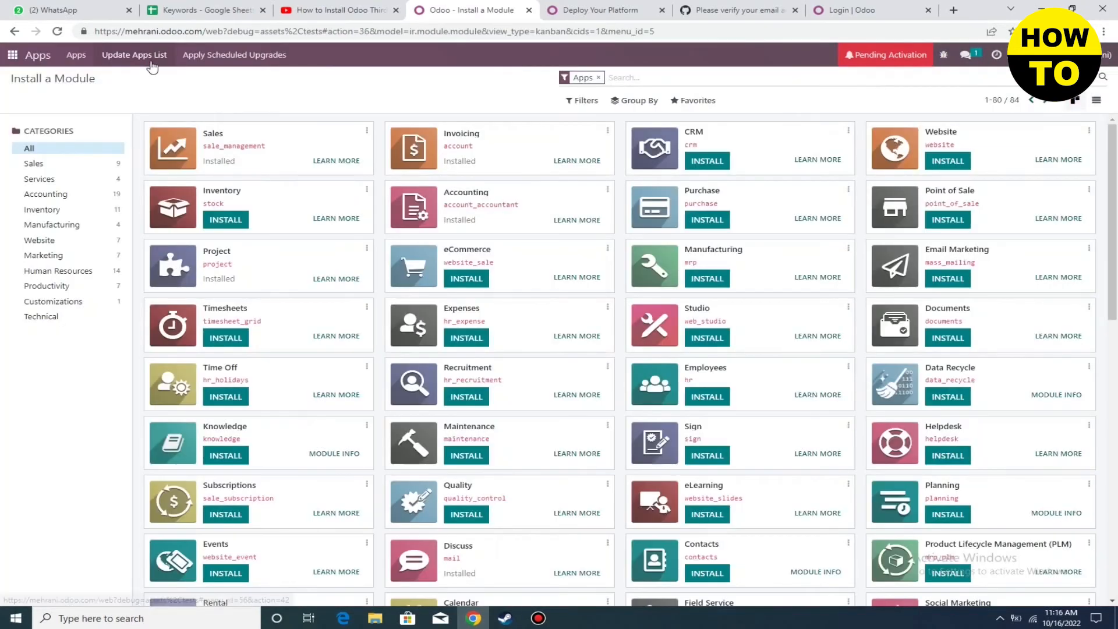
Update the Apps list via the Module Update dialog, then search apps for 'acc'.
left_click(133, 54)
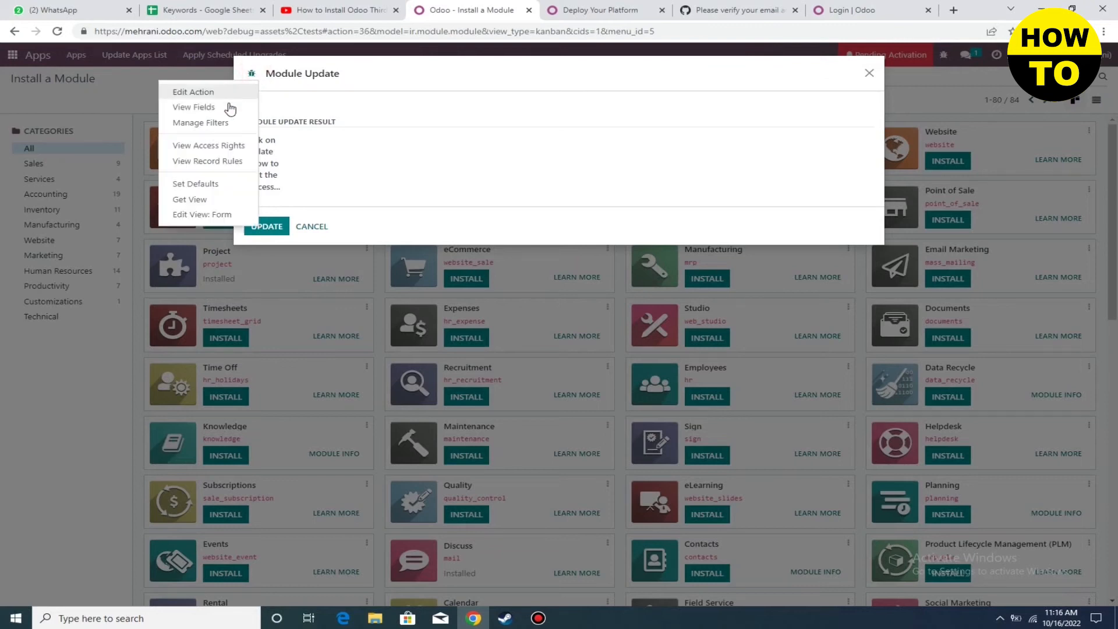
mouse_move(228, 149)
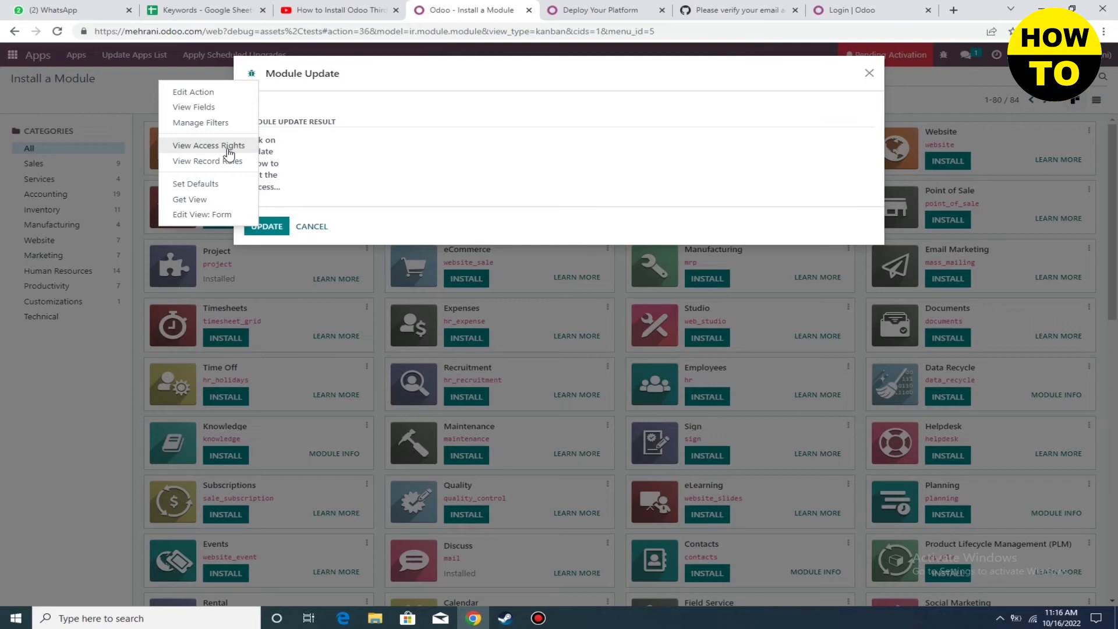
mouse_move(233, 132)
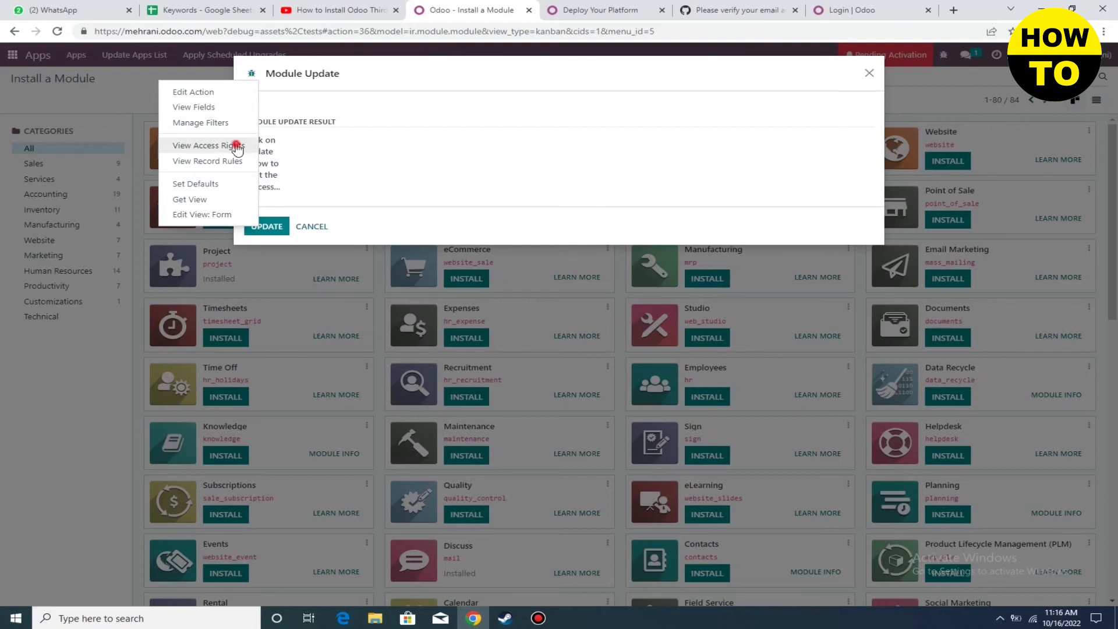
left_click(207, 145)
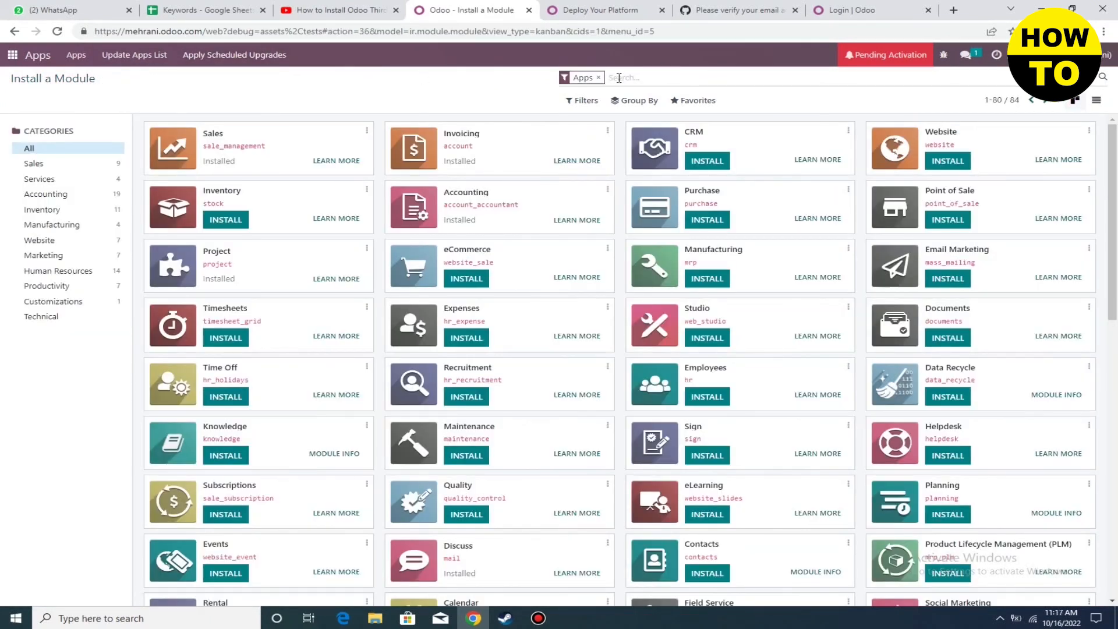
type("acc")
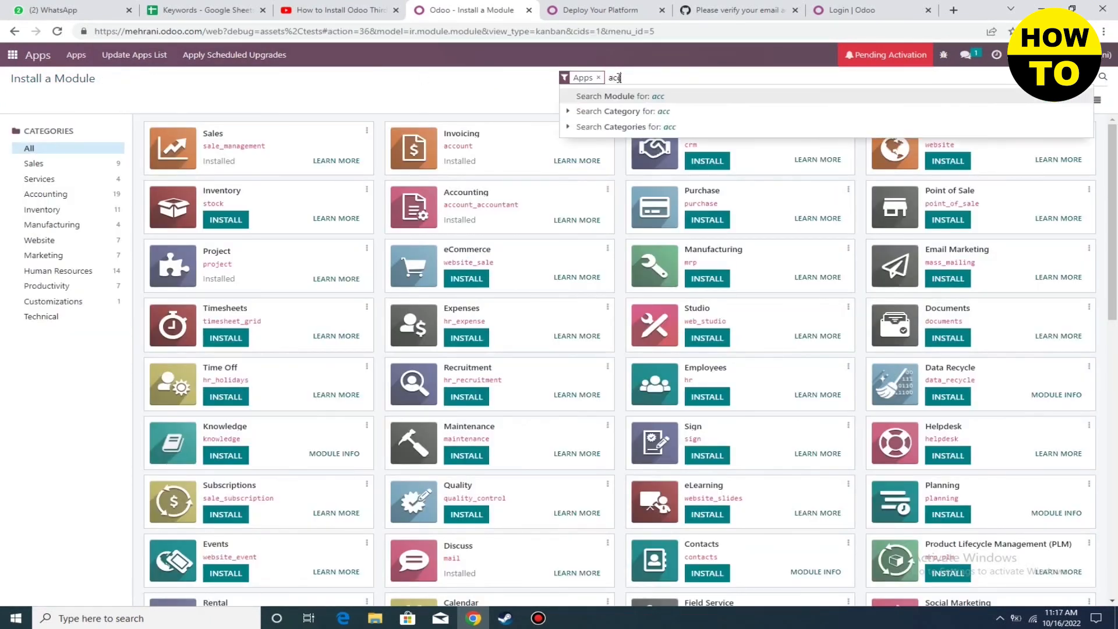